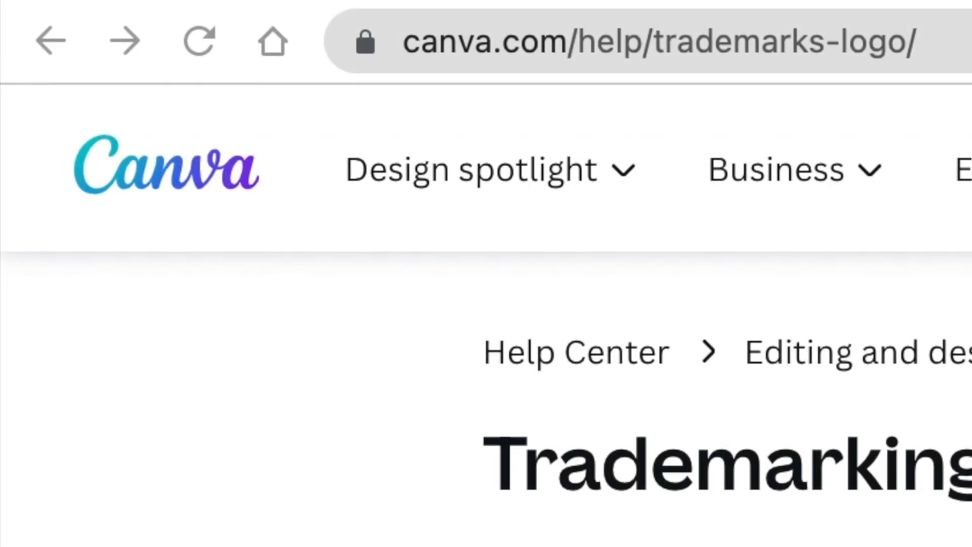
mouse_move(502, 90)
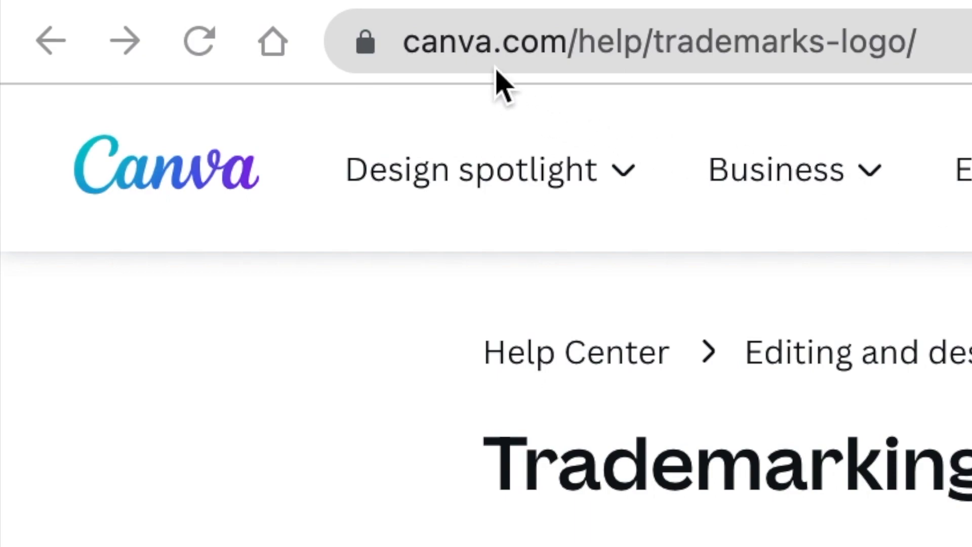
mouse_move(620, 93)
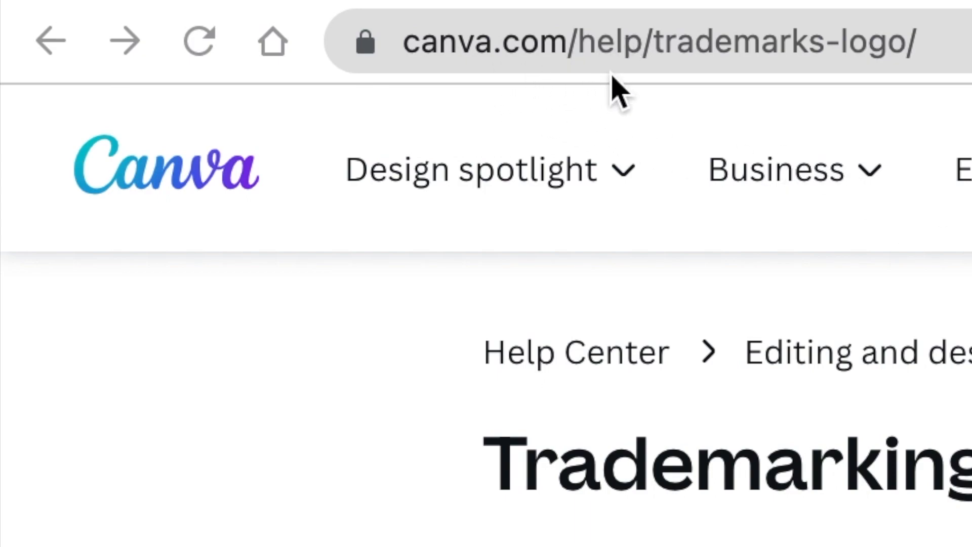
mouse_move(788, 93)
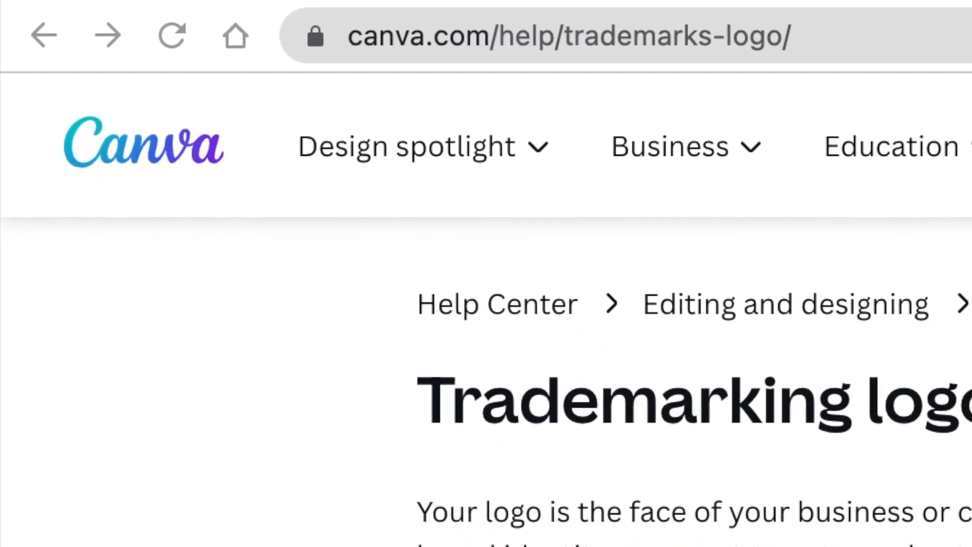
- Start a blank 500 × 500 px Logo design from the 'You might want to try' row
scroll(down, 3)
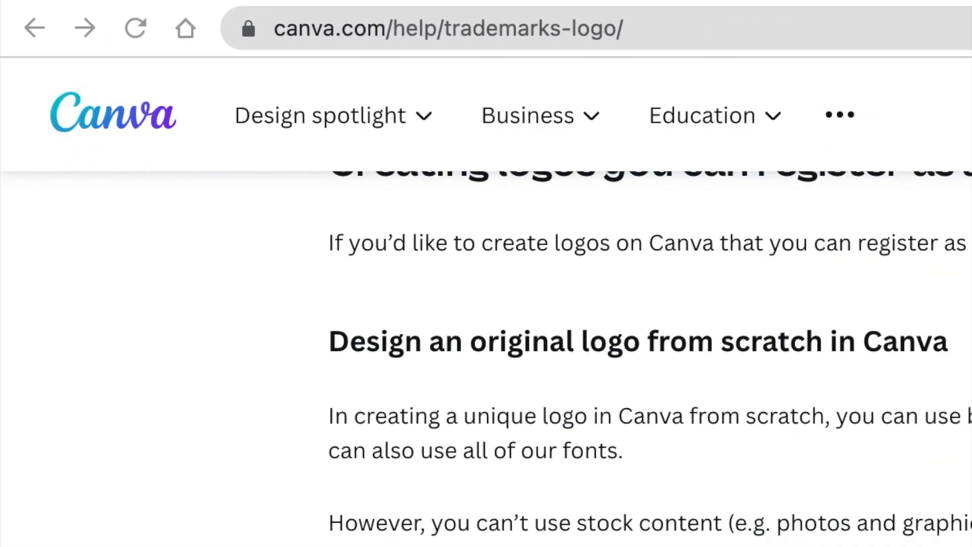
scroll(down, 3)
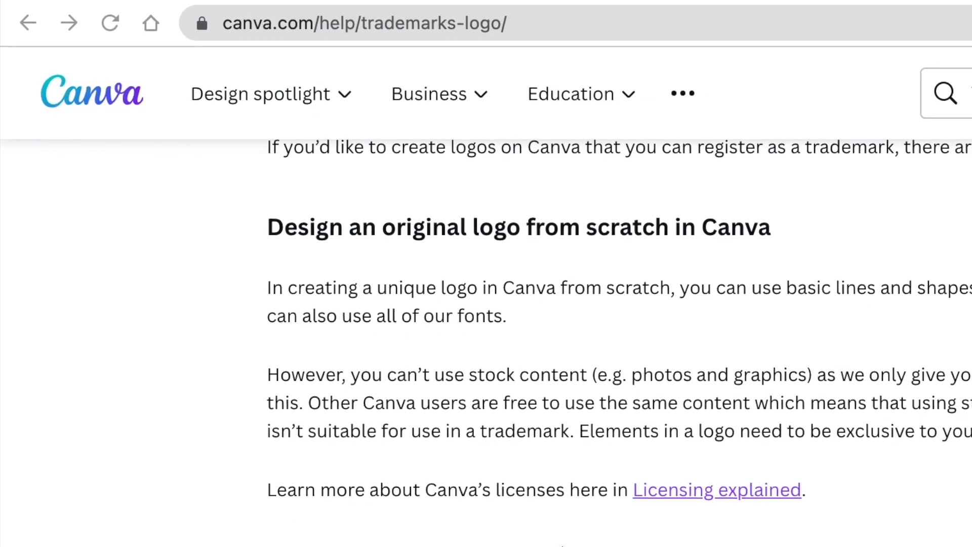
scroll(down, 3)
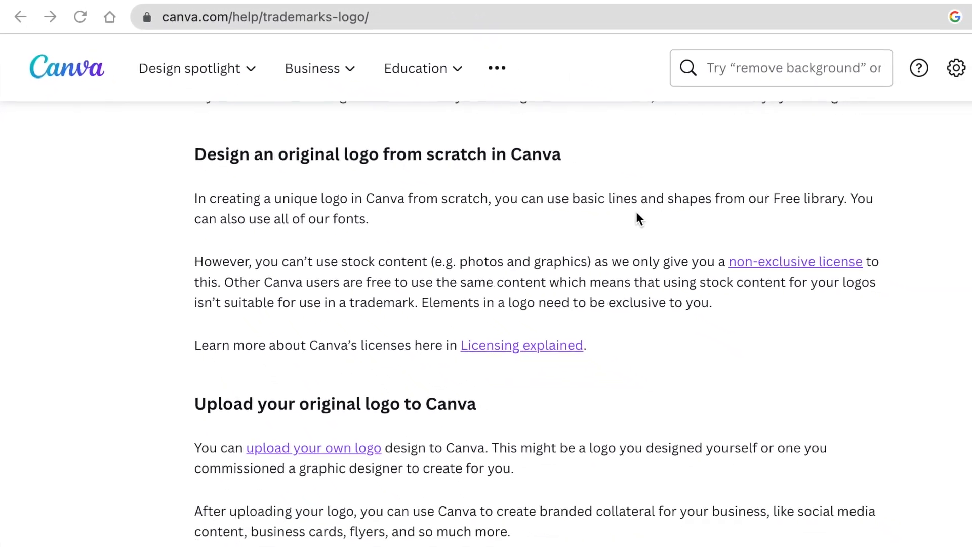
scroll(down, 3)
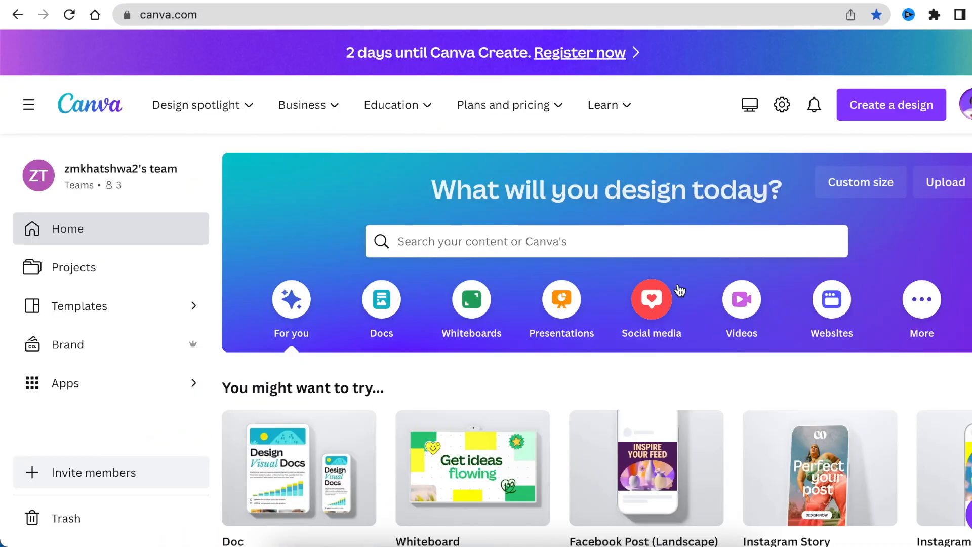
scroll(down, 3)
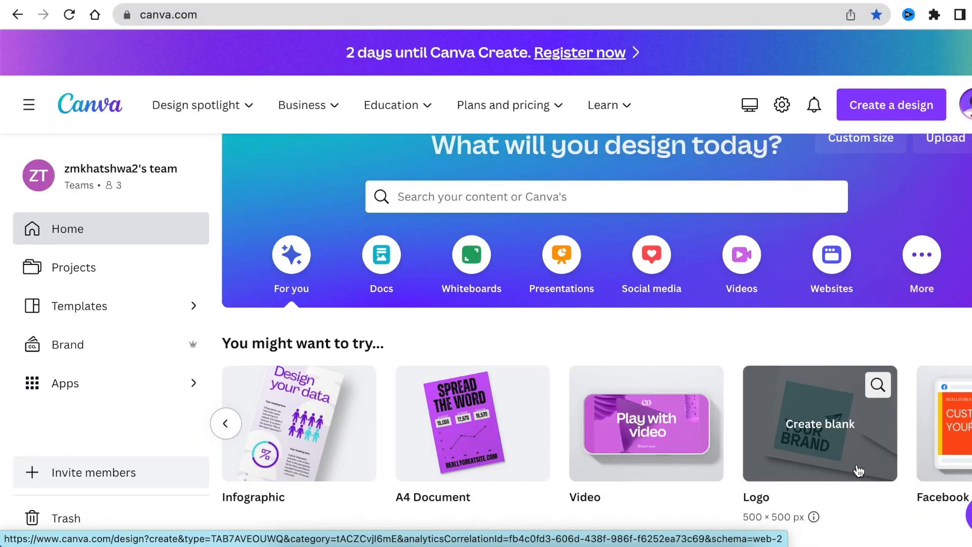
scroll(down, 3)
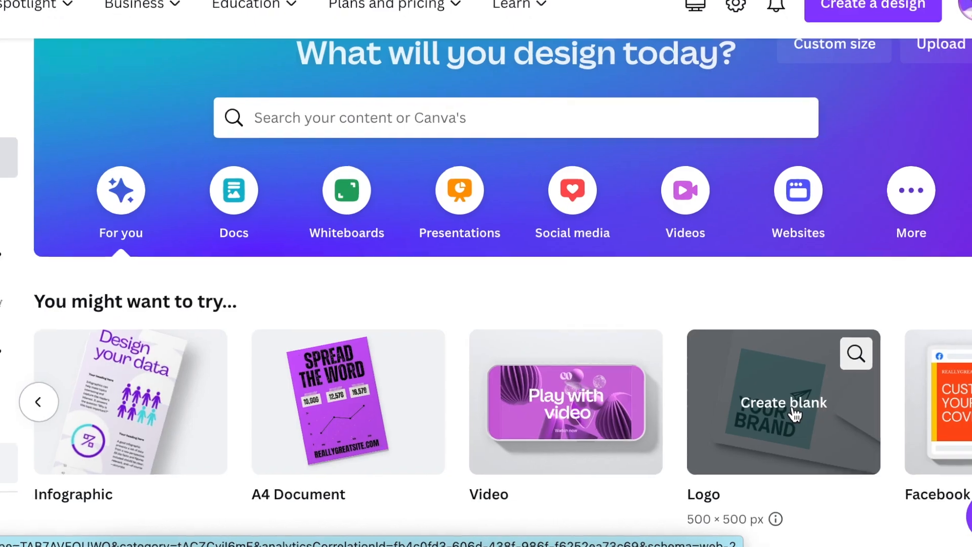
click(783, 402)
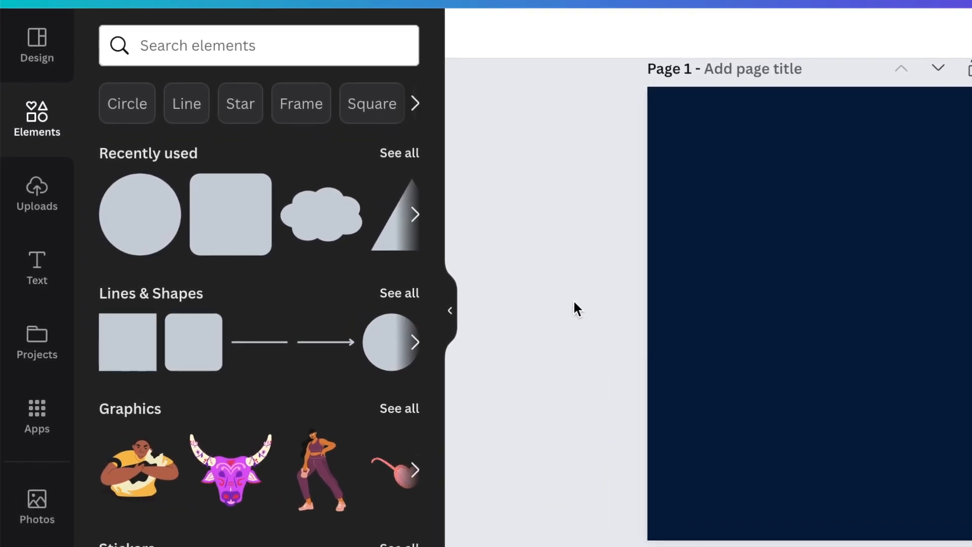
- Add an arch shape from Lines & Shapes near the top right of the navy page
click(399, 293)
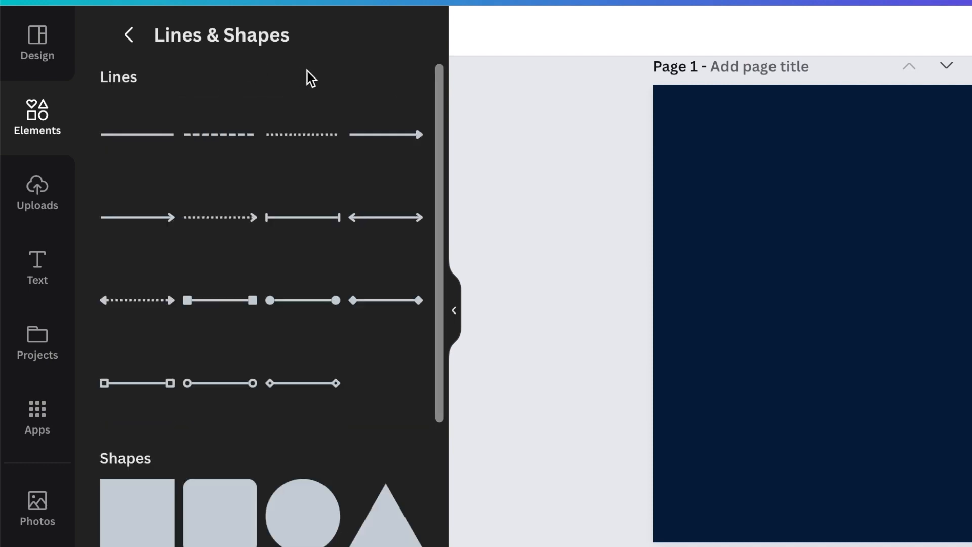
mouse_move(286, 155)
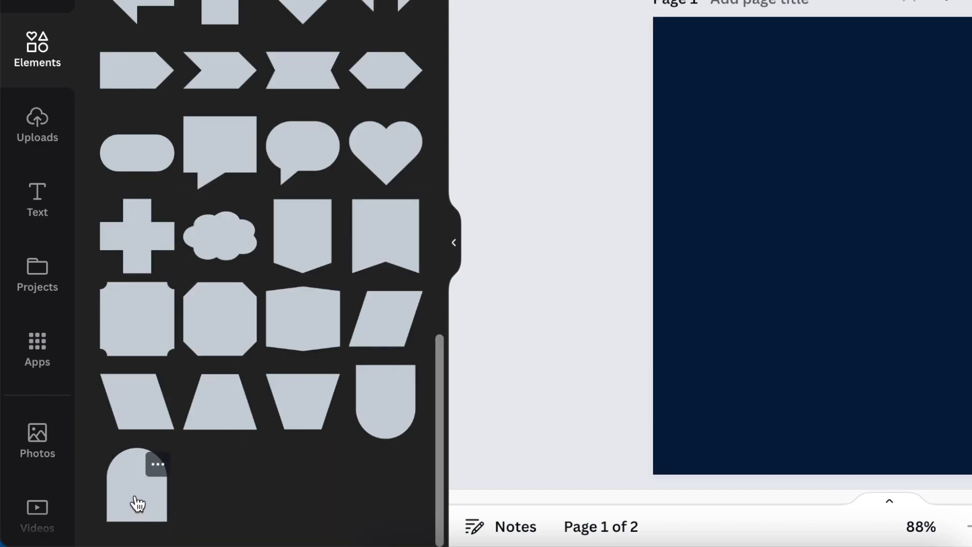
click(137, 484)
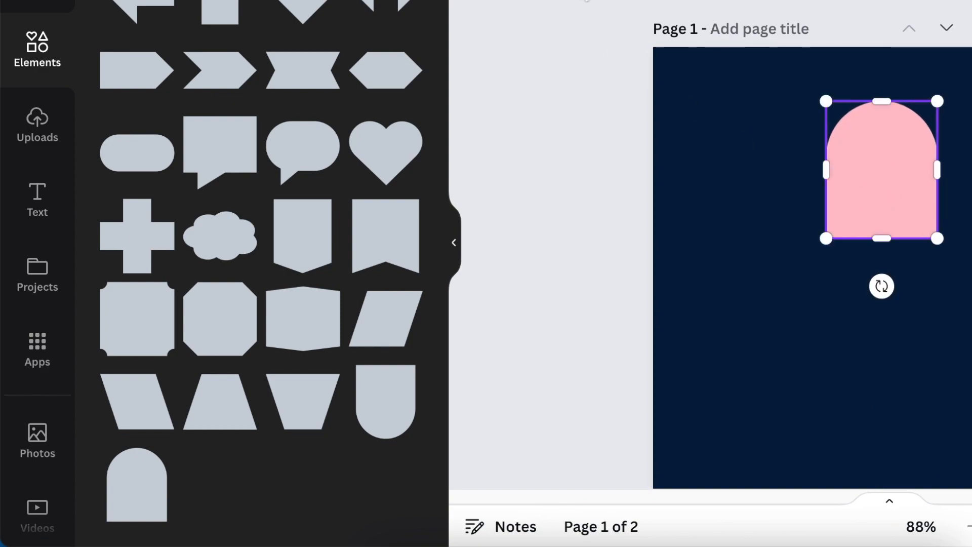
click(289, 87)
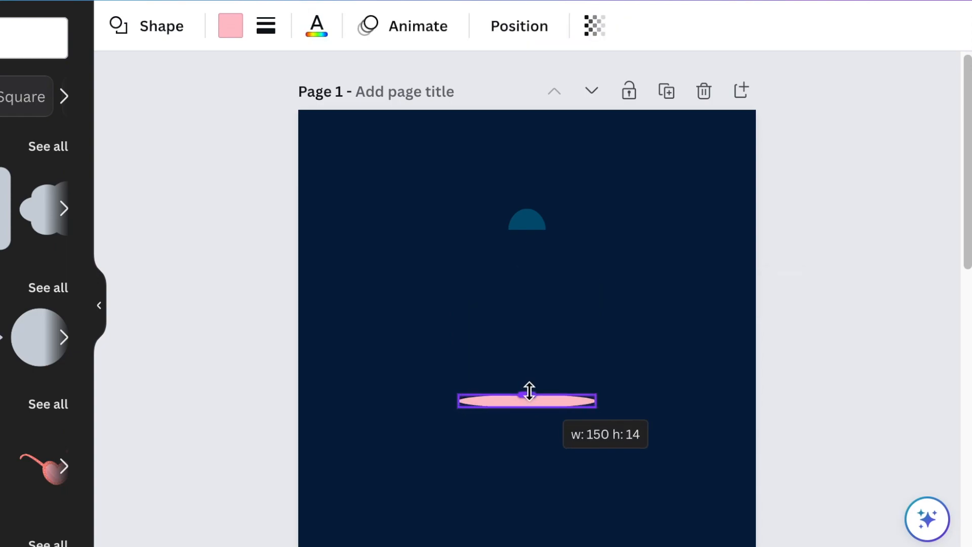
- Recolour the arch teal, add a flattened oval brim and a gold line as the hatband
click(170, 280)
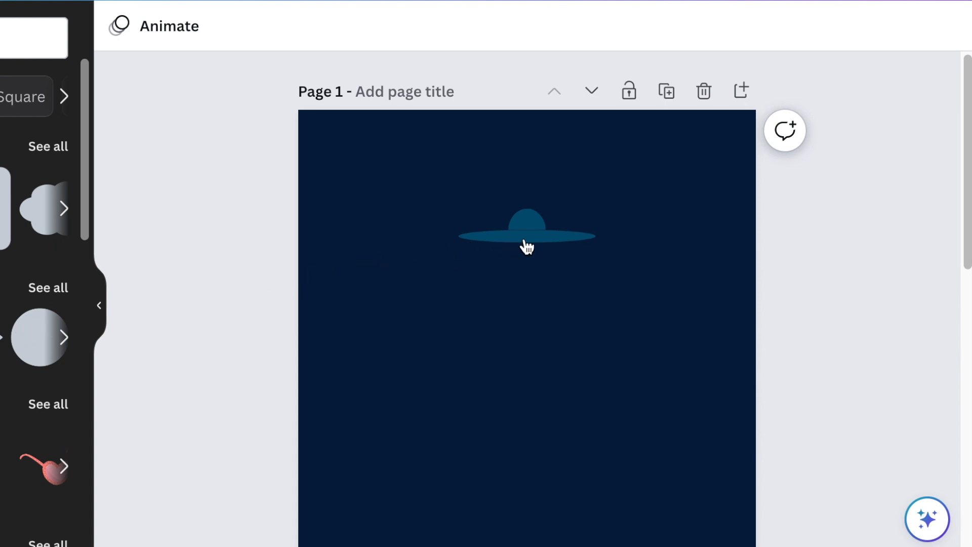
click(525, 237)
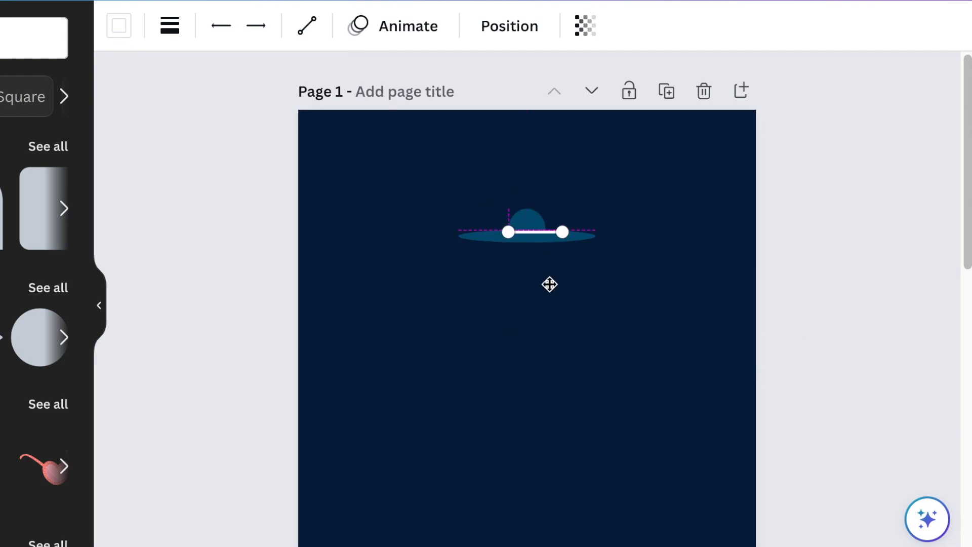
scroll(down, 3)
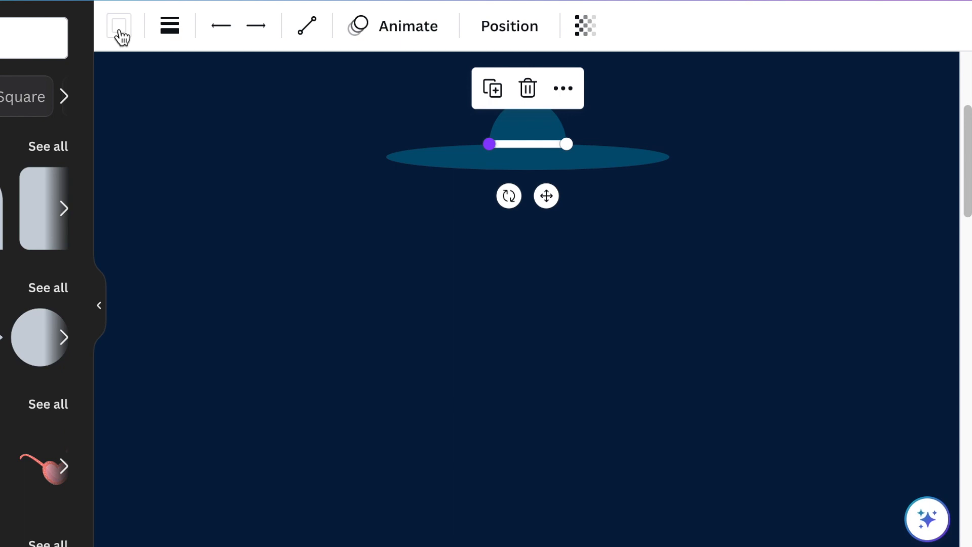
click(169, 25)
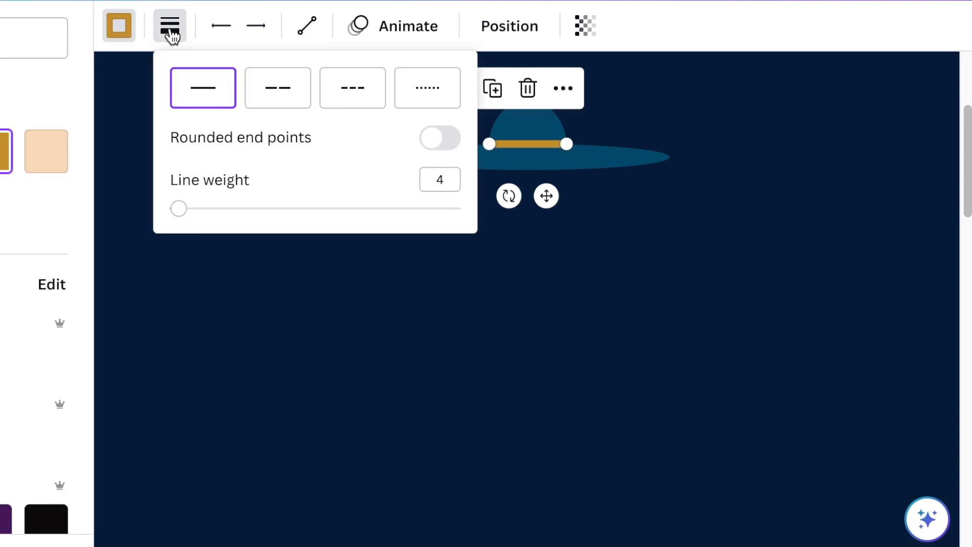
mouse_move(408, 196)
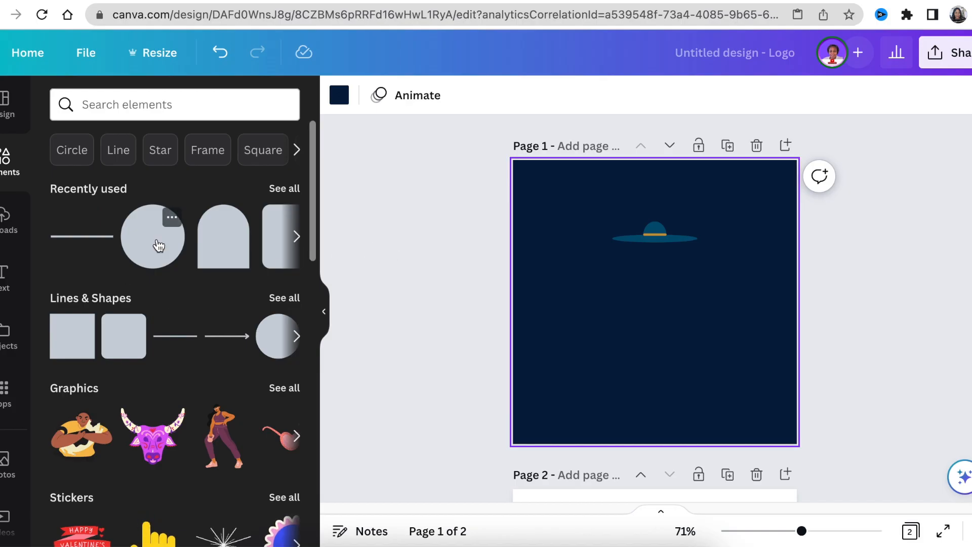
- Add a peach oval face under the hat brim and send it behind the hat
click(152, 236)
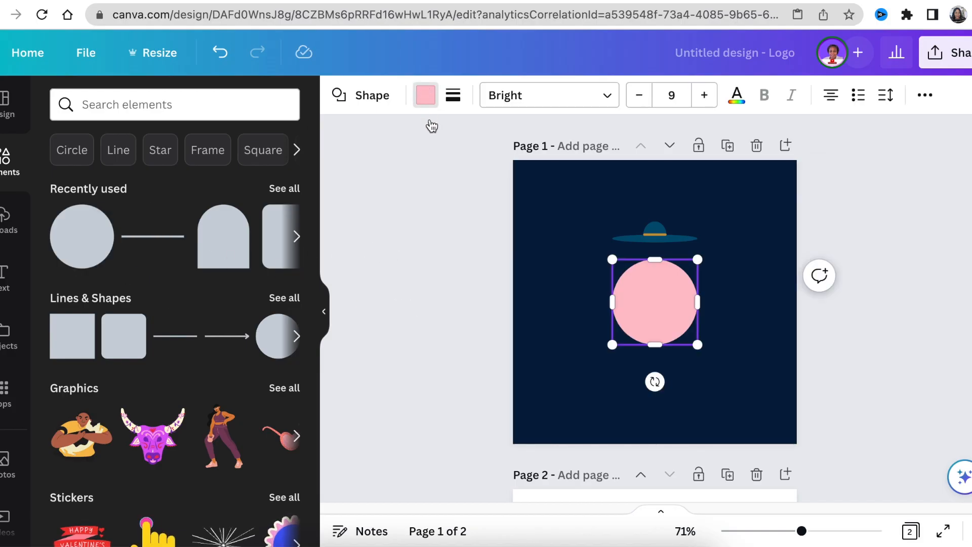
click(426, 95)
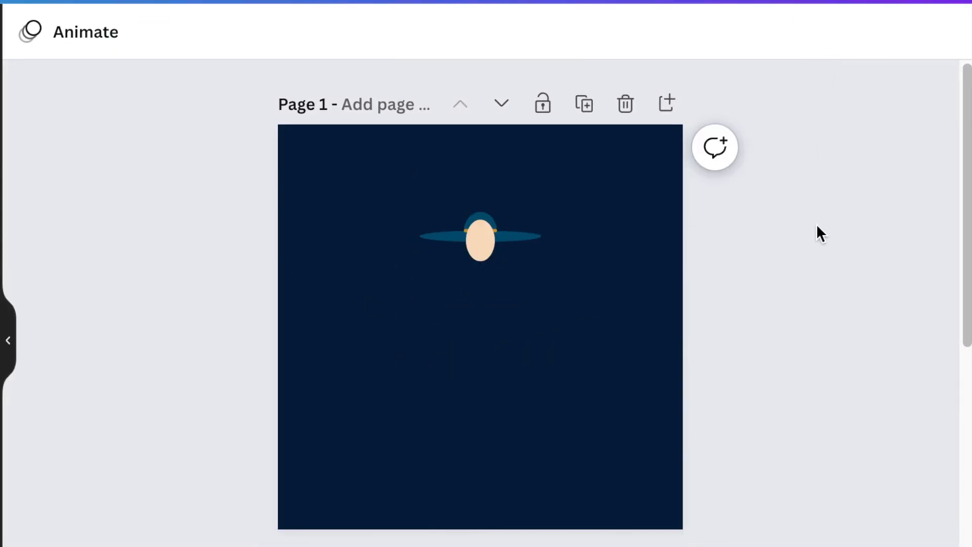
click(480, 242)
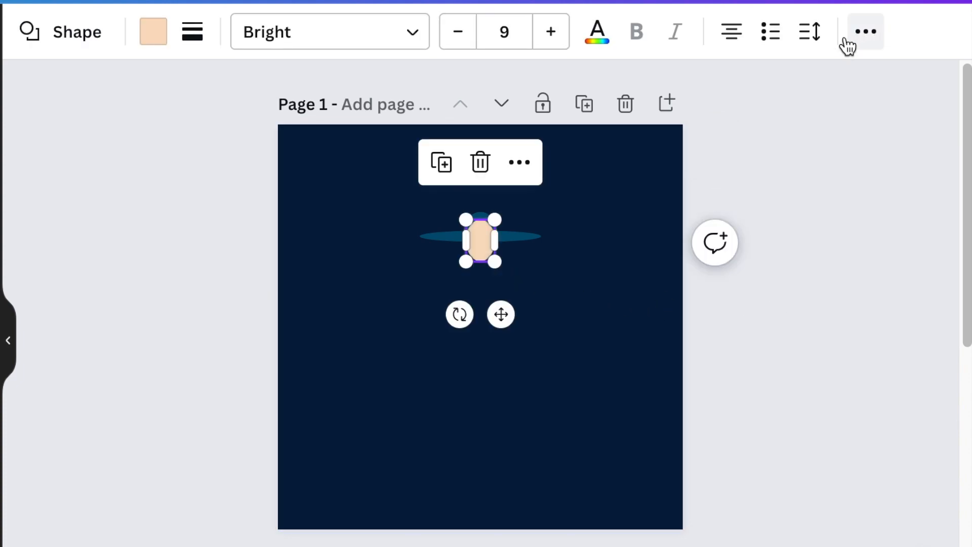
click(865, 31)
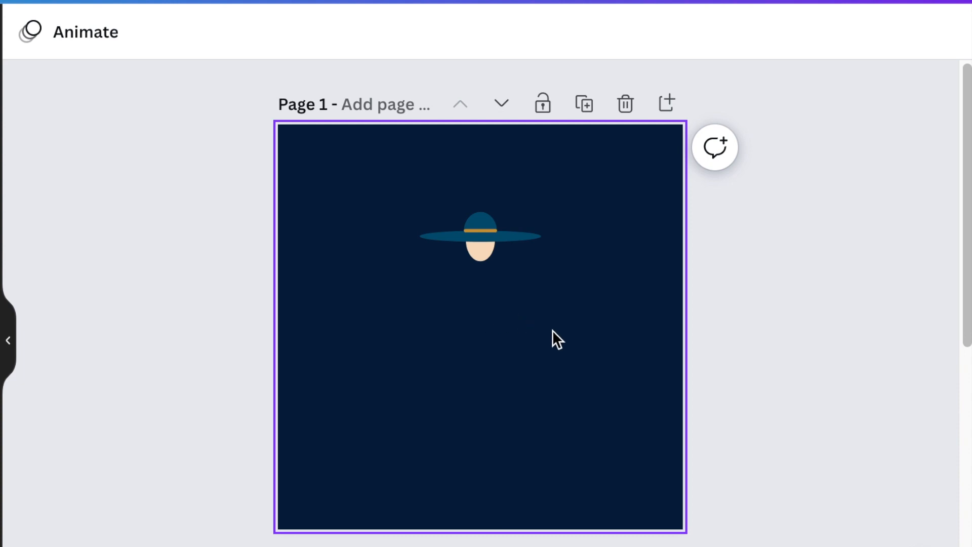
click(116, 350)
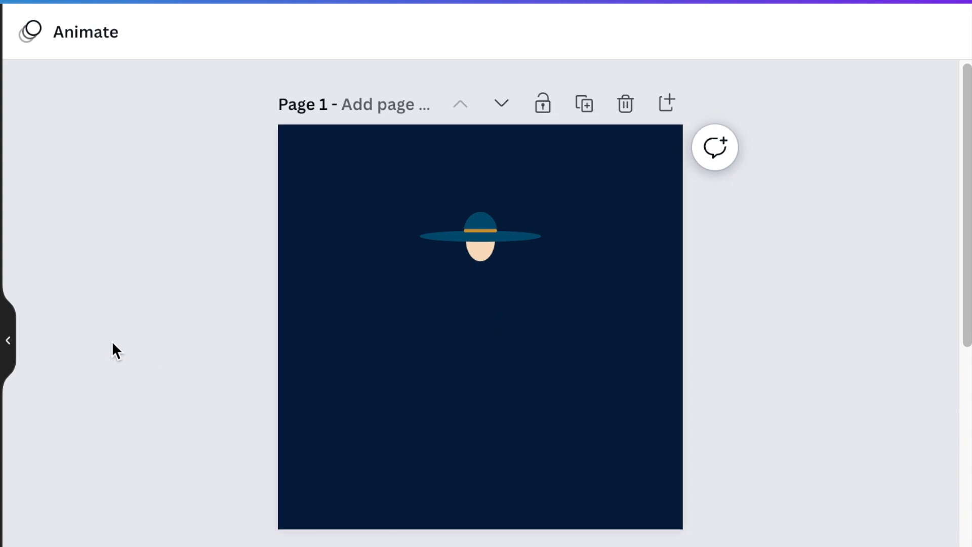
- Add gold circle earrings and small teal triangle hair tassels beside the face
click(422, 273)
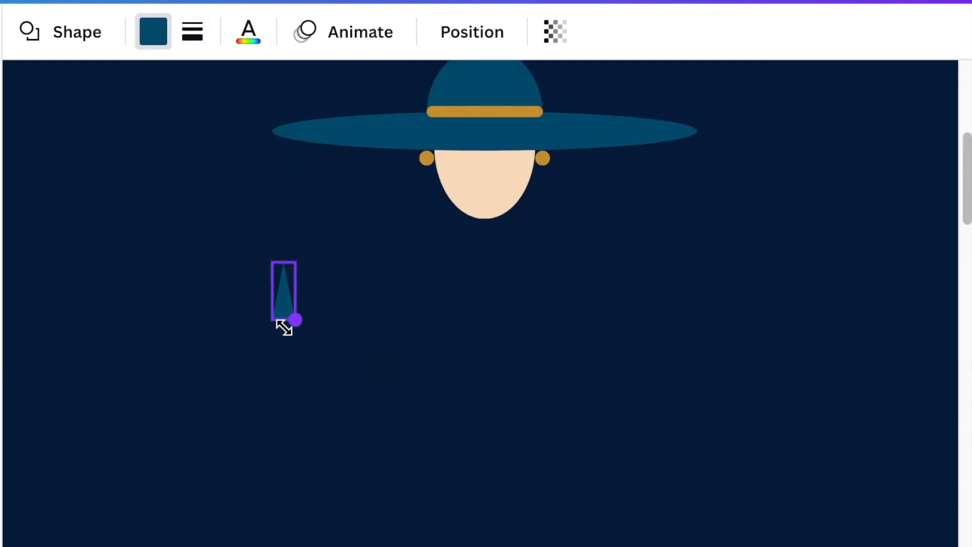
click(470, 31)
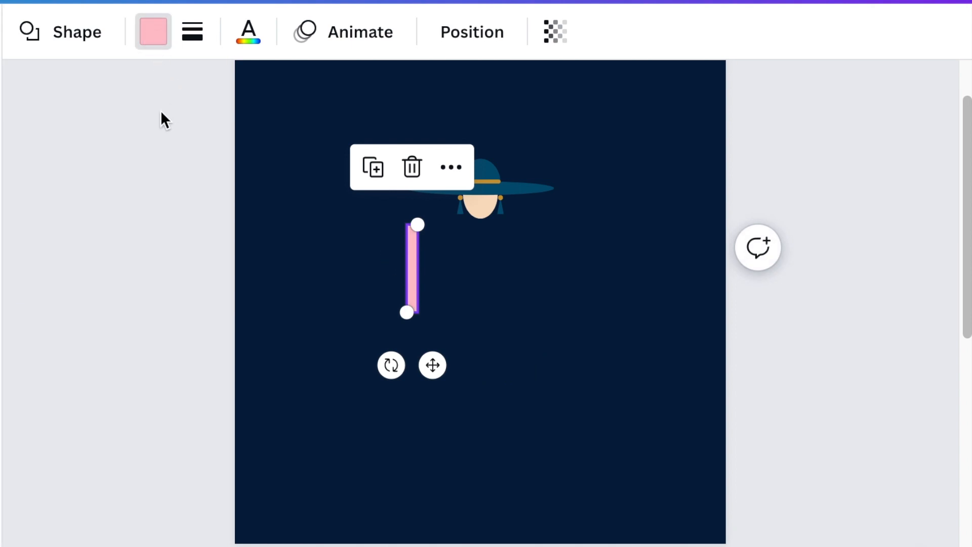
click(153, 31)
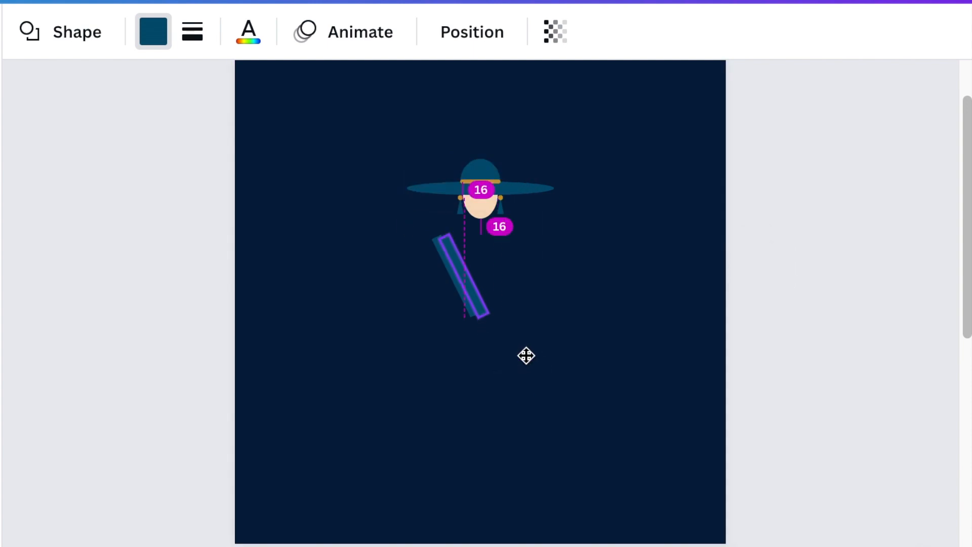
- Form a V-shaped teal collar with gold stripes from two rotated rectangles below the face
click(464, 276)
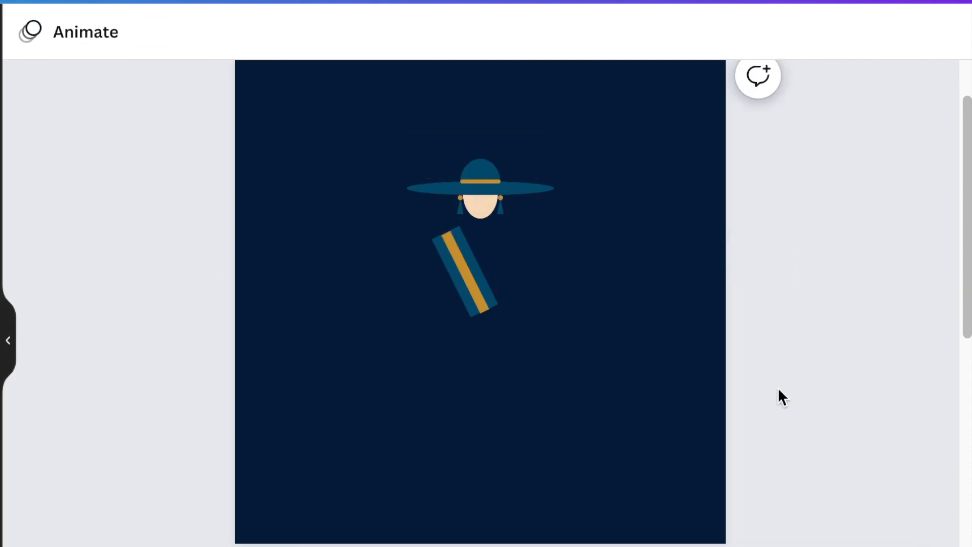
click(480, 276)
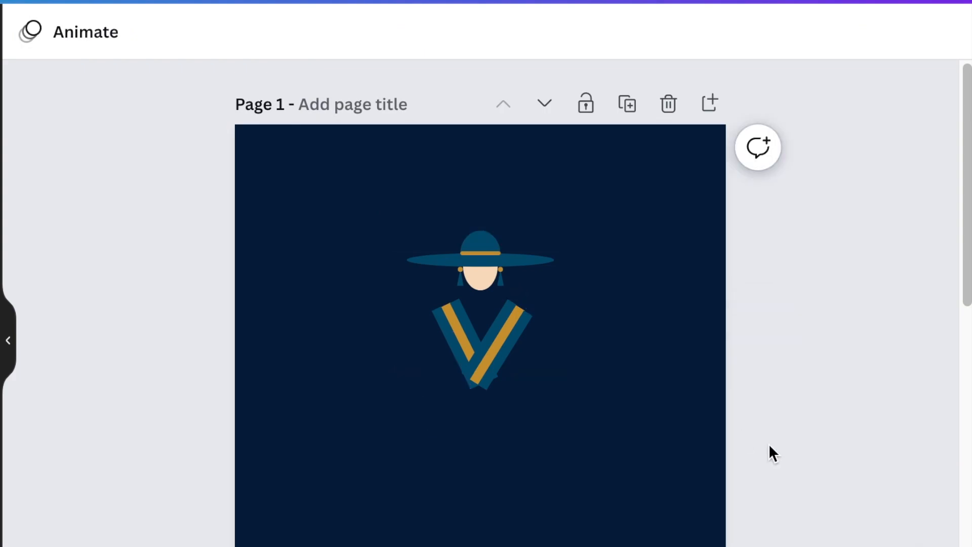
click(480, 369)
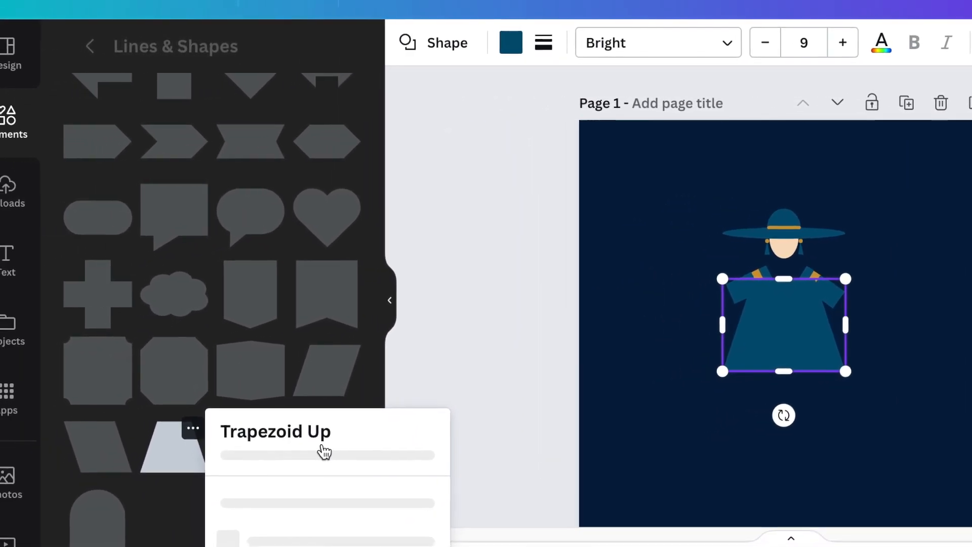
- Centre a trapezoid skirt beneath the torso and start a gold waist line
click(683, 409)
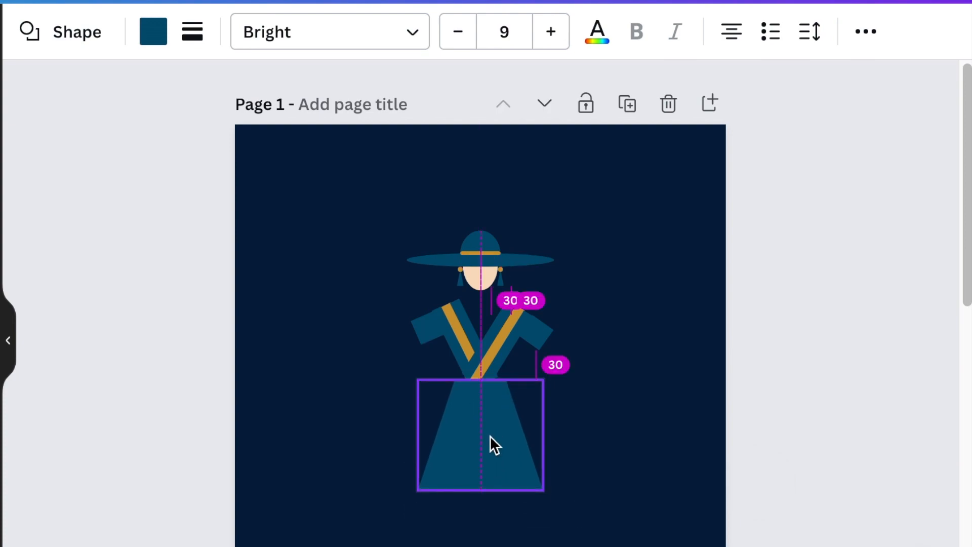
click(480, 435)
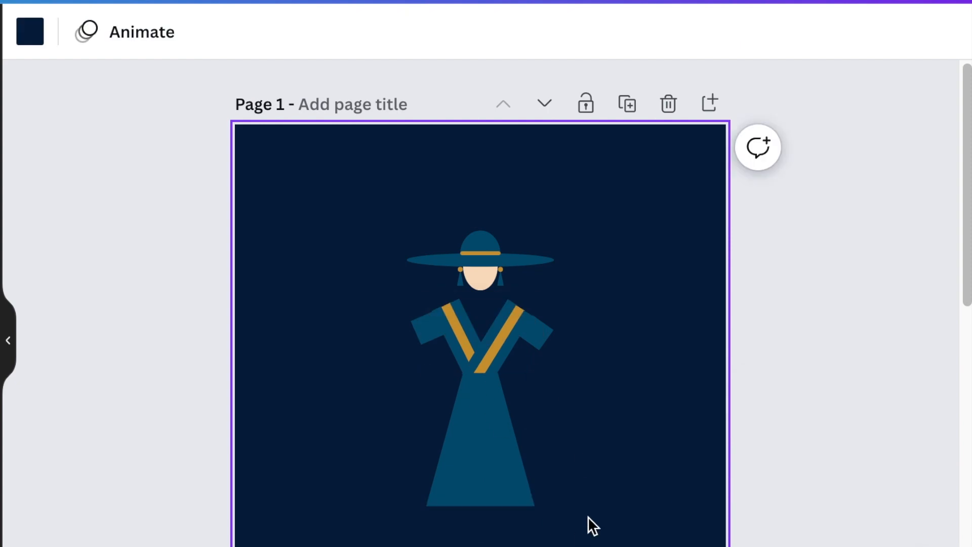
click(497, 341)
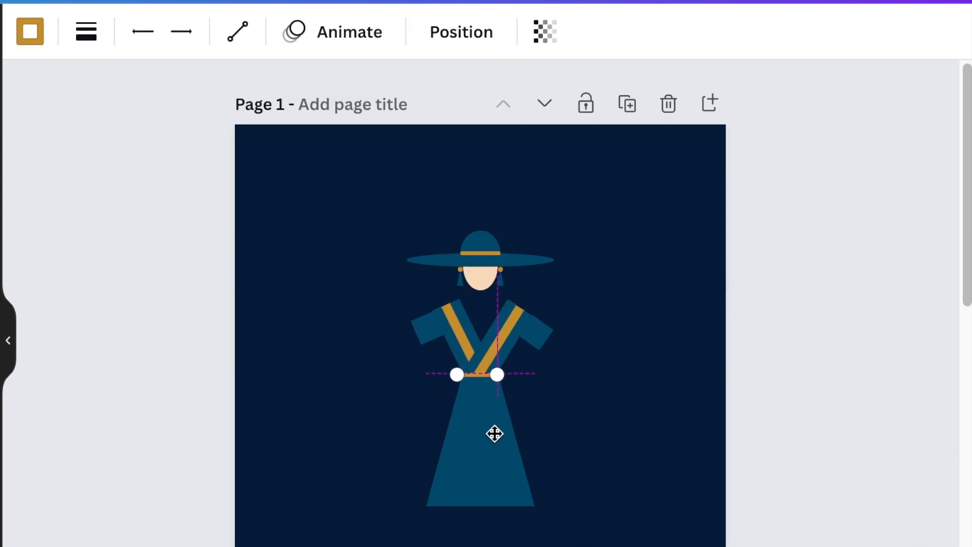
- Place the gold waist belt, then add a skin-toned line with rounded ends and weight 21 for an arm
click(480, 375)
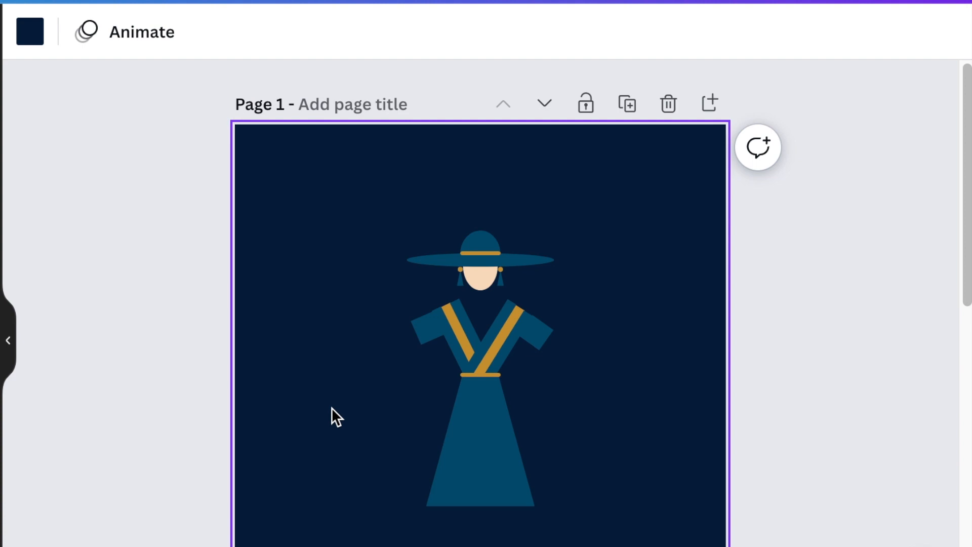
mouse_move(330, 283)
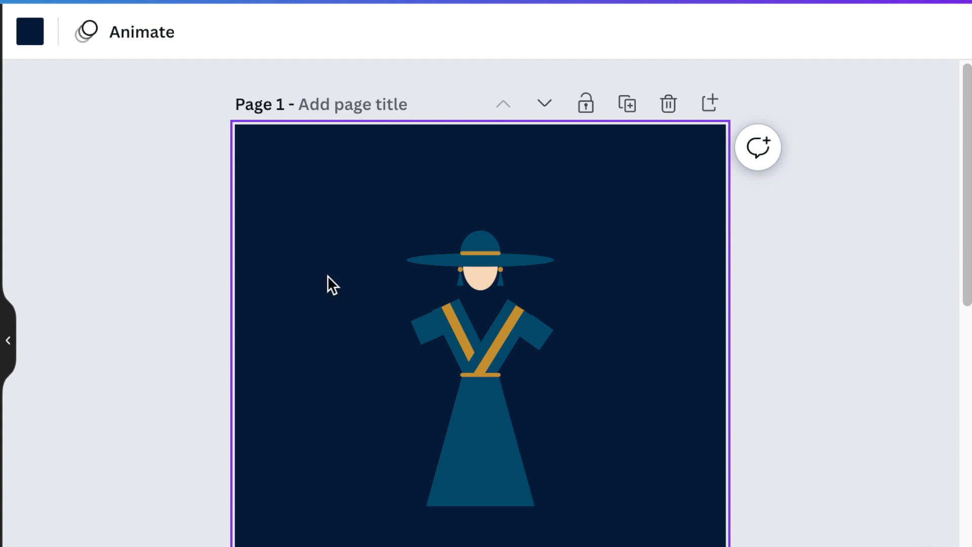
click(477, 368)
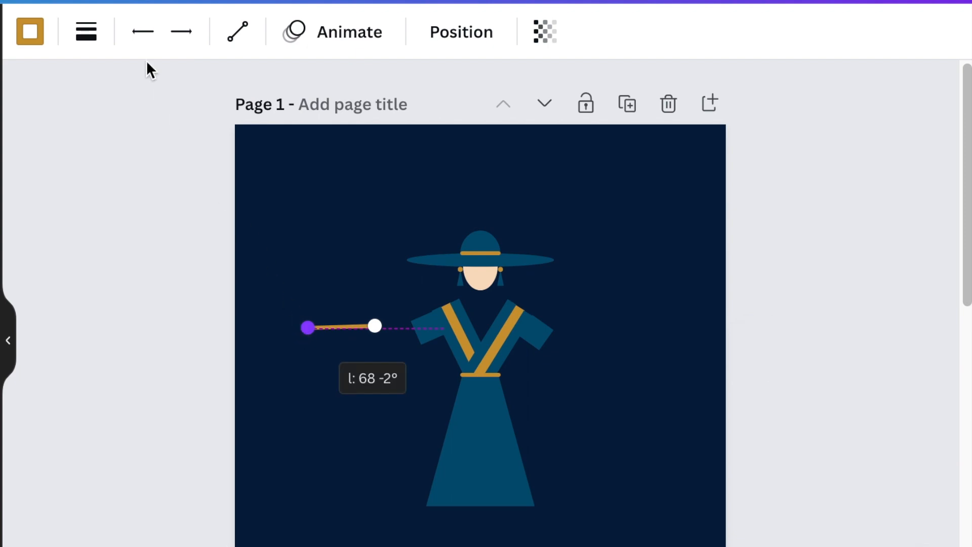
click(85, 31)
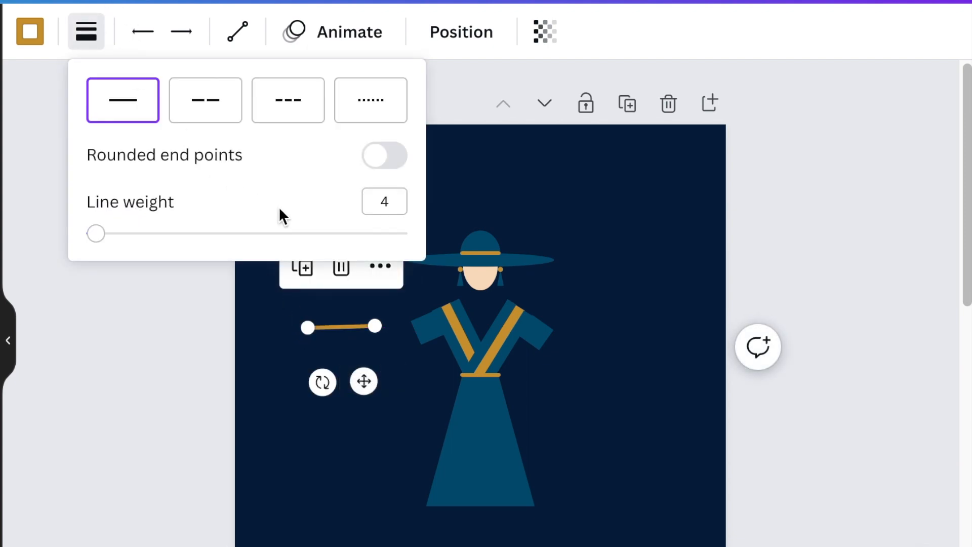
click(384, 156)
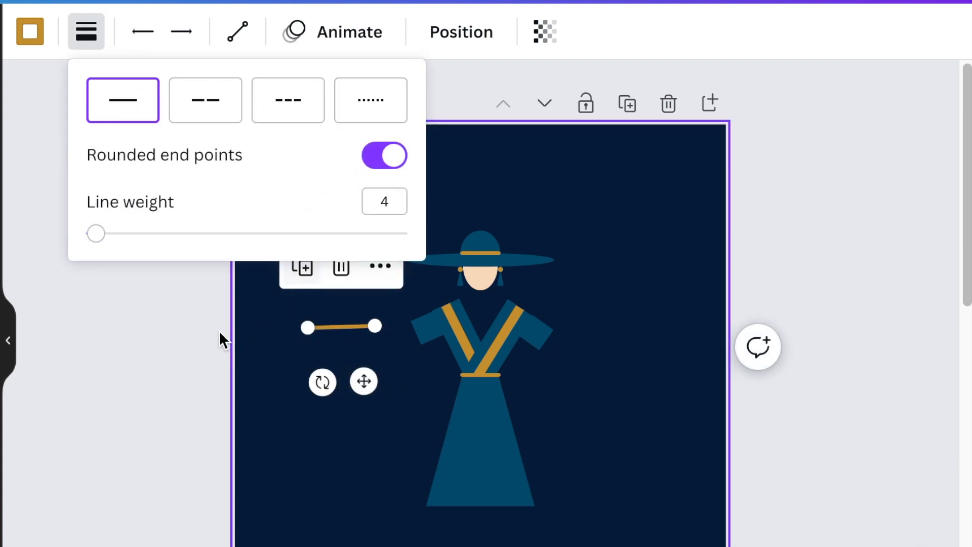
drag(95, 233, 119, 233)
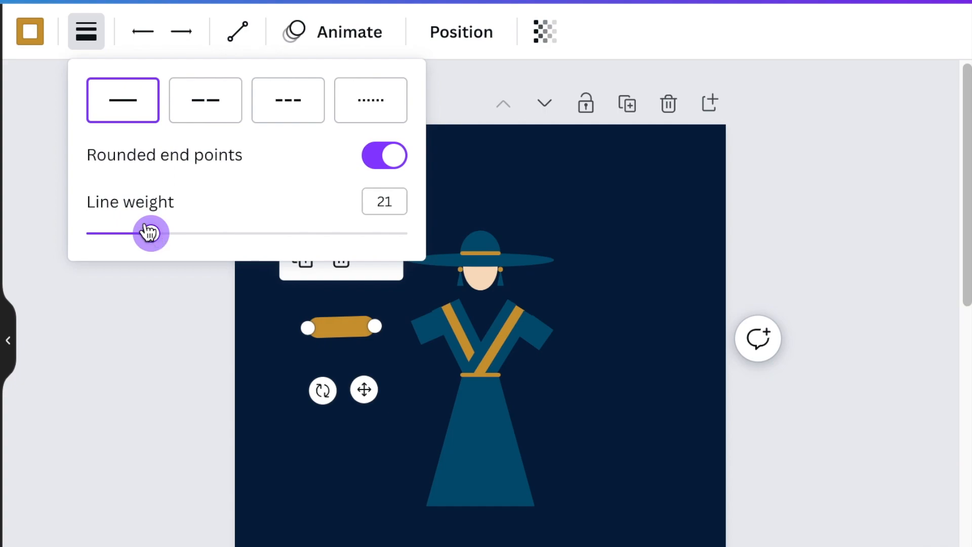
click(85, 31)
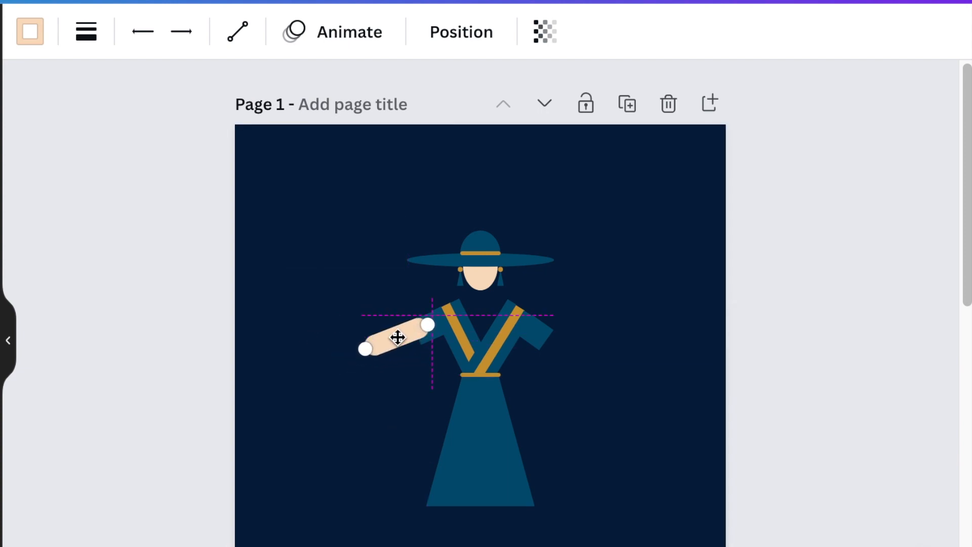
- Position the rounded peach arms at the figure's sides
click(397, 339)
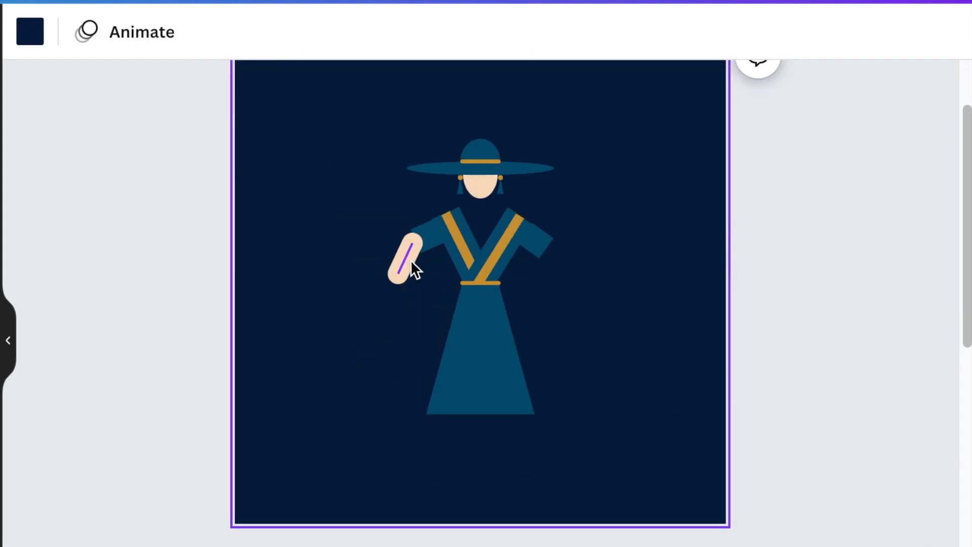
click(406, 260)
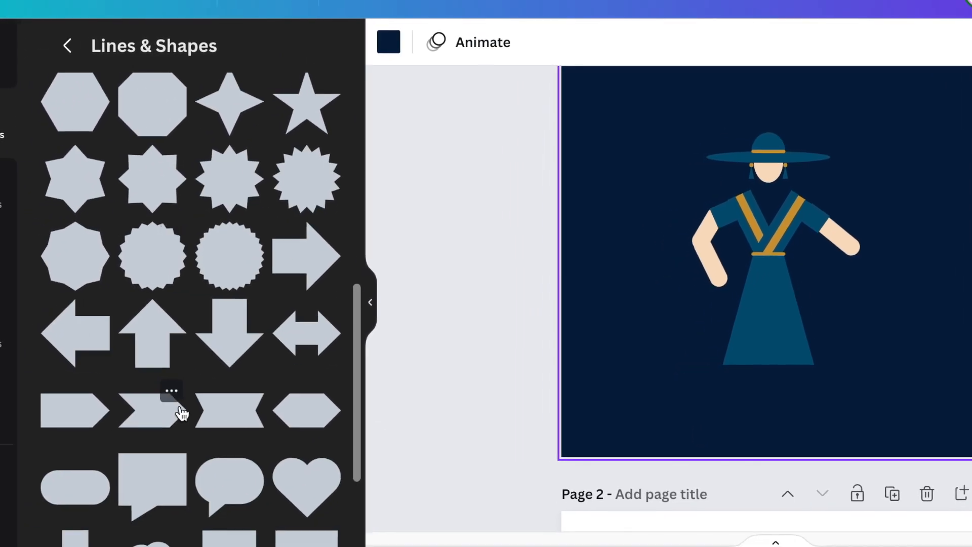
- Add cloud shapes along the skirt hem and a small gold beaded necklace
scroll(down, 3)
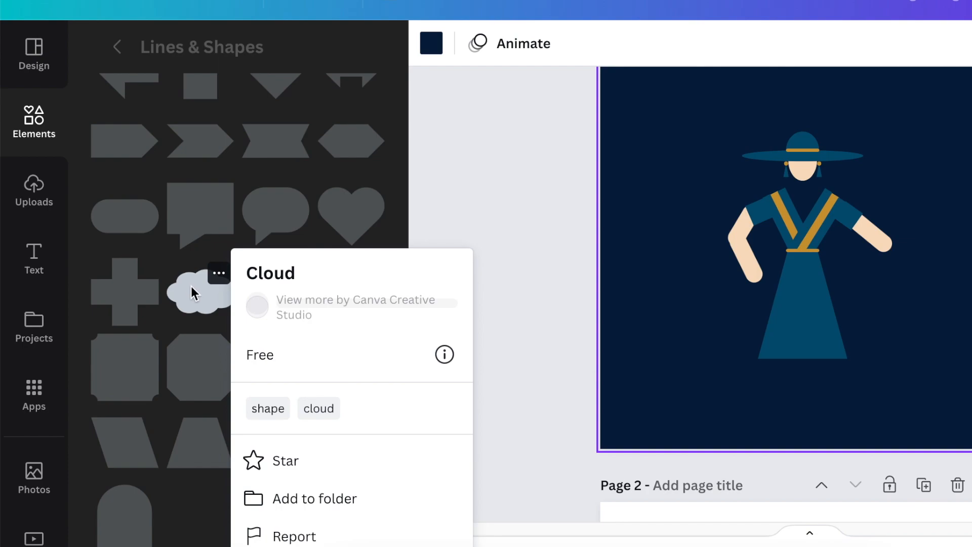
click(197, 291)
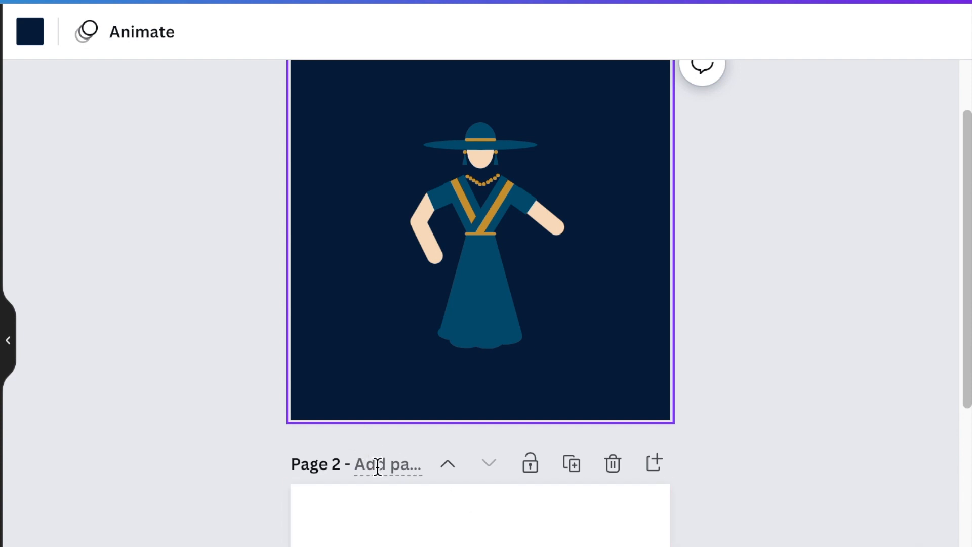
- Group every piece of the woman figure into one element
scroll(up, 3)
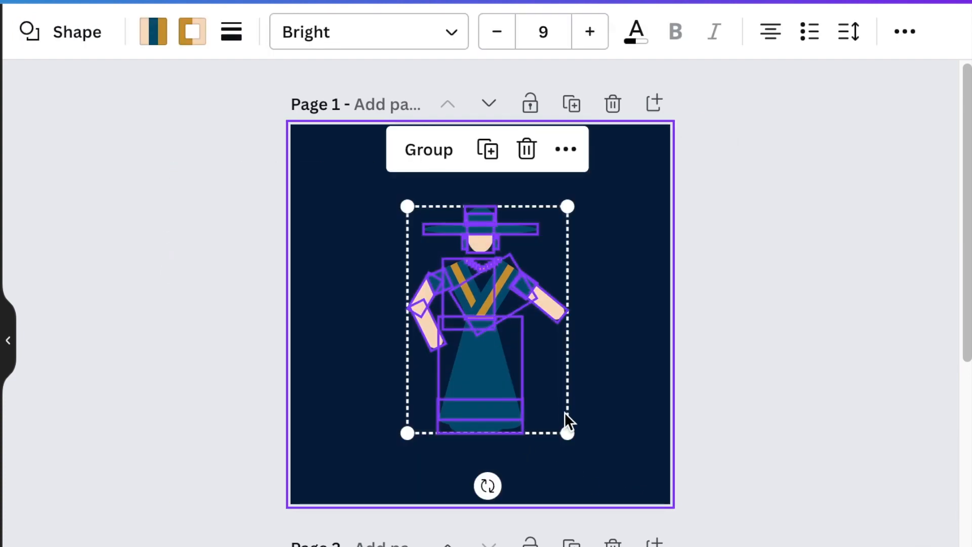
click(428, 149)
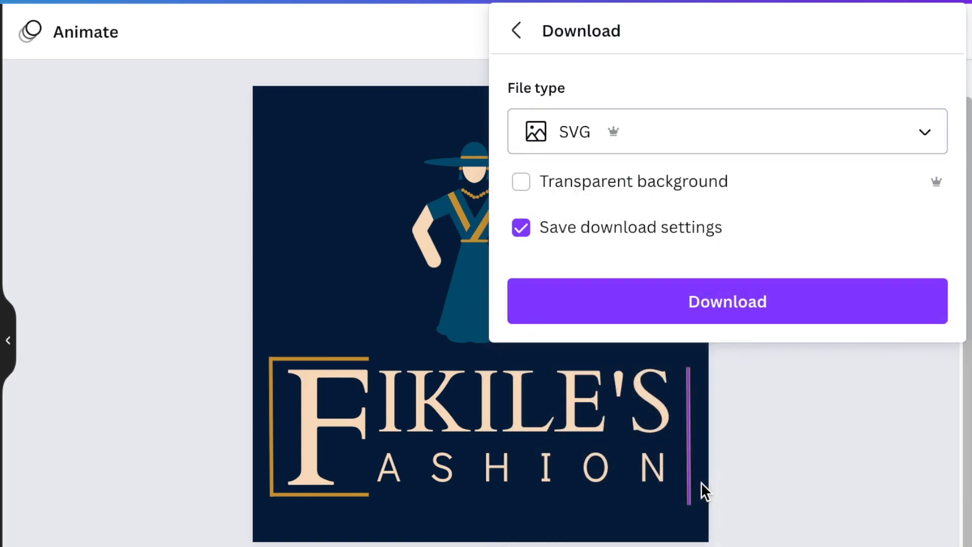
mouse_move(622, 402)
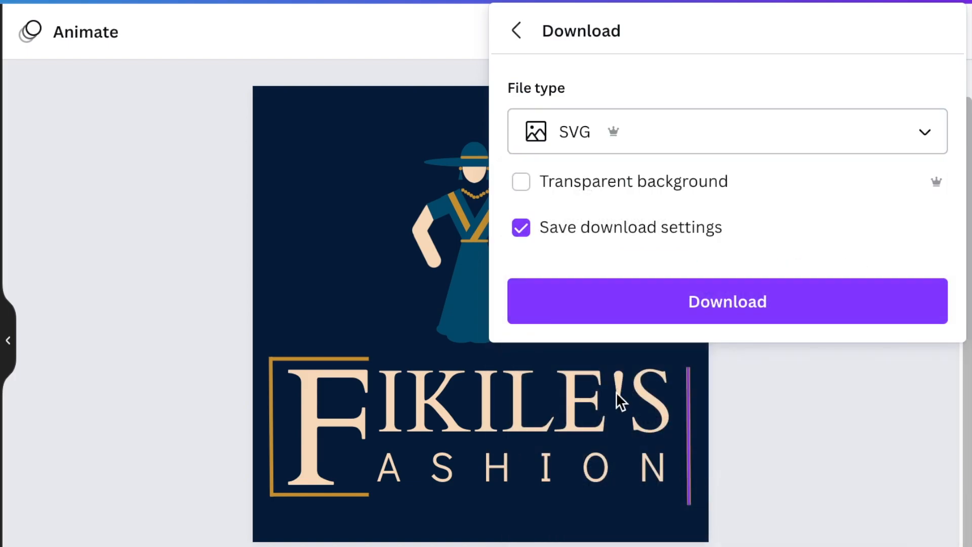
- Download the logo as an SVG with a transparent background
click(520, 181)
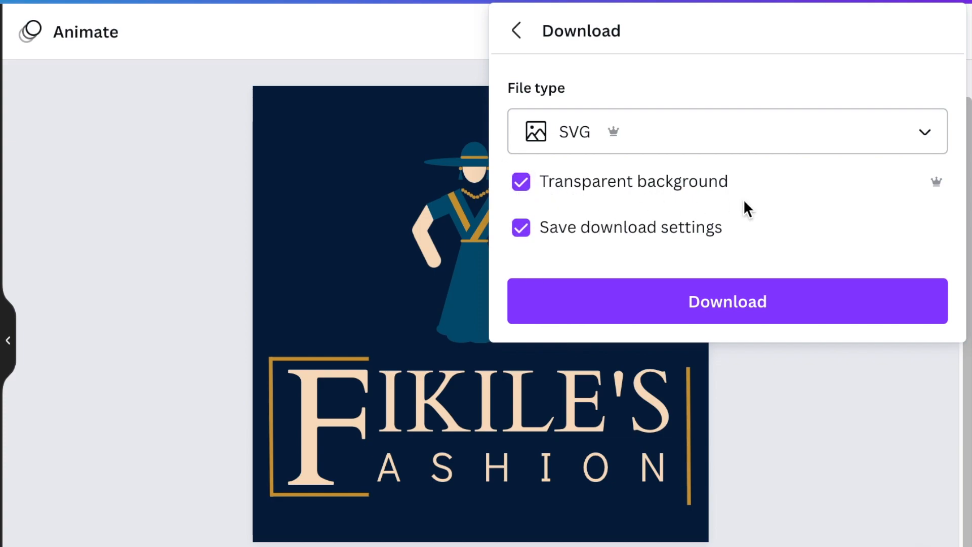
mouse_move(605, 205)
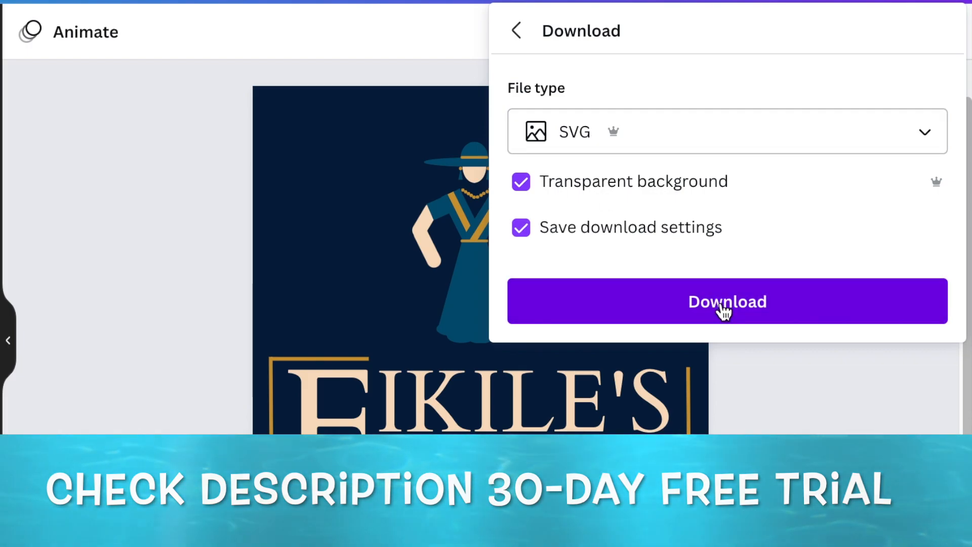
click(727, 302)
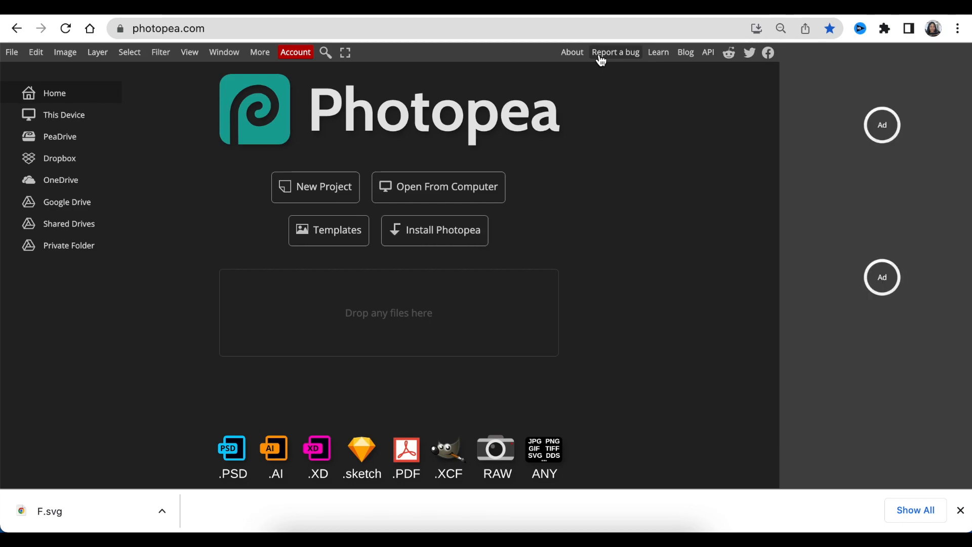
mouse_move(389, 272)
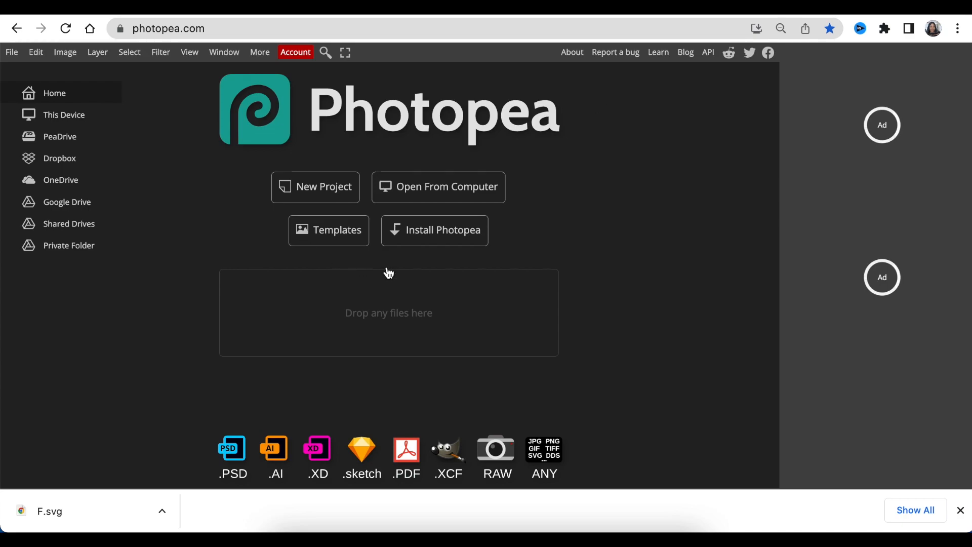
mouse_move(561, 262)
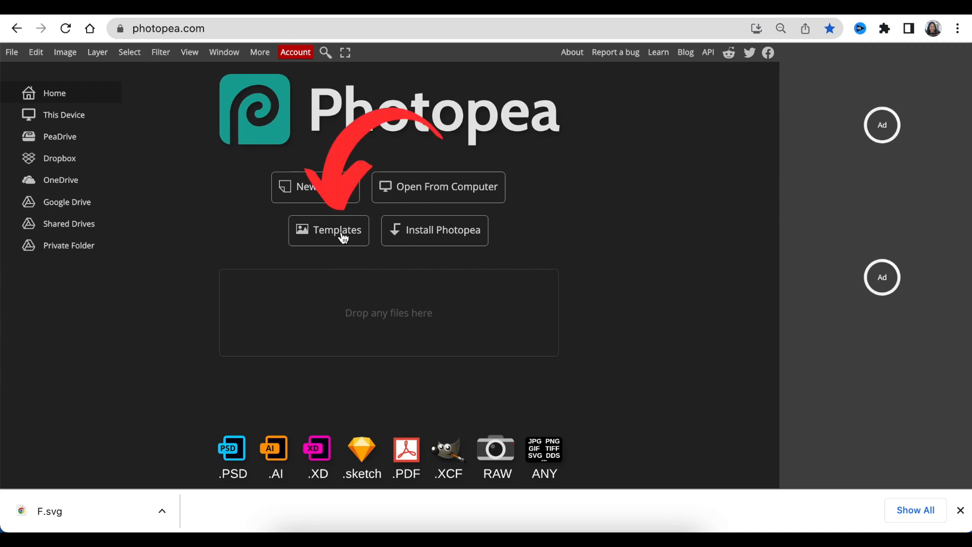
- Browse Photopea's template gallery to the Black Wall 3D Logo Mockup details page
click(328, 230)
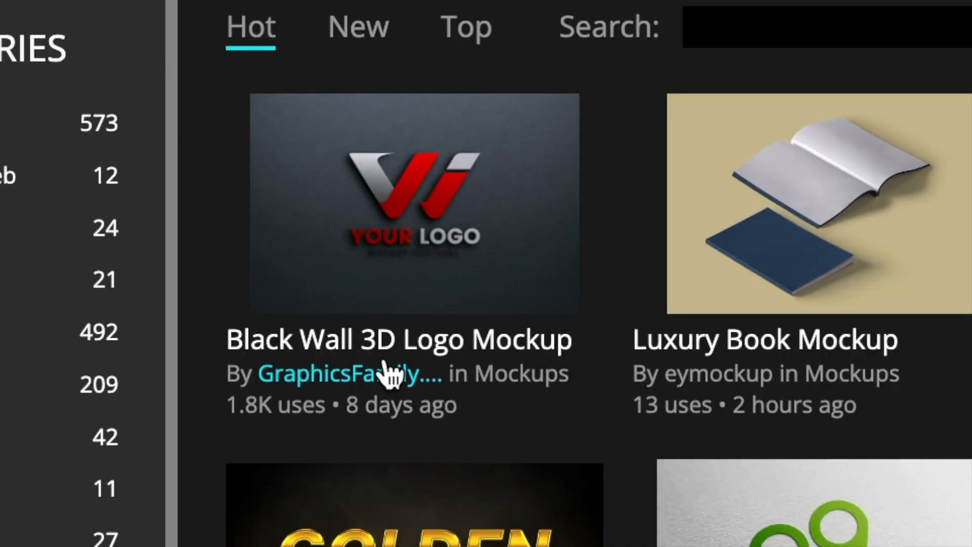
mouse_move(513, 360)
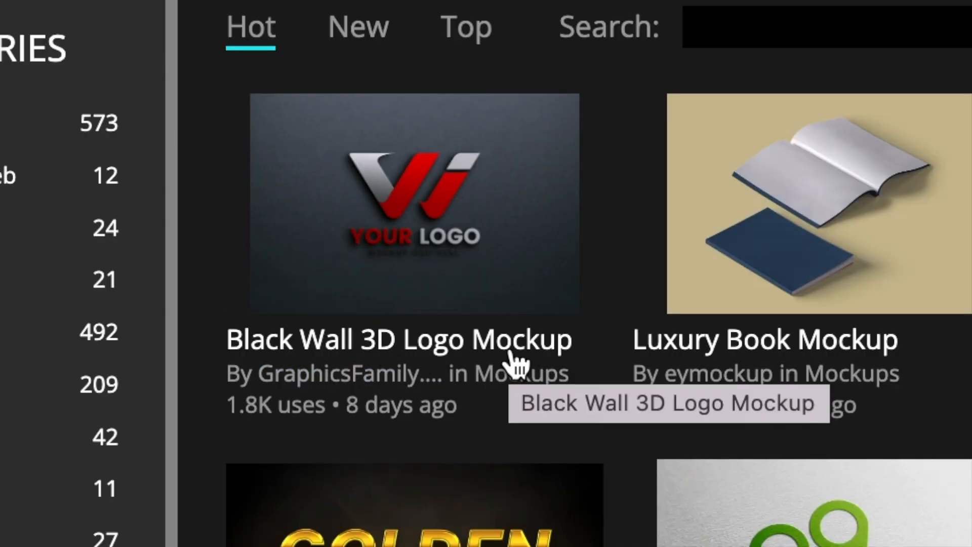
mouse_move(425, 353)
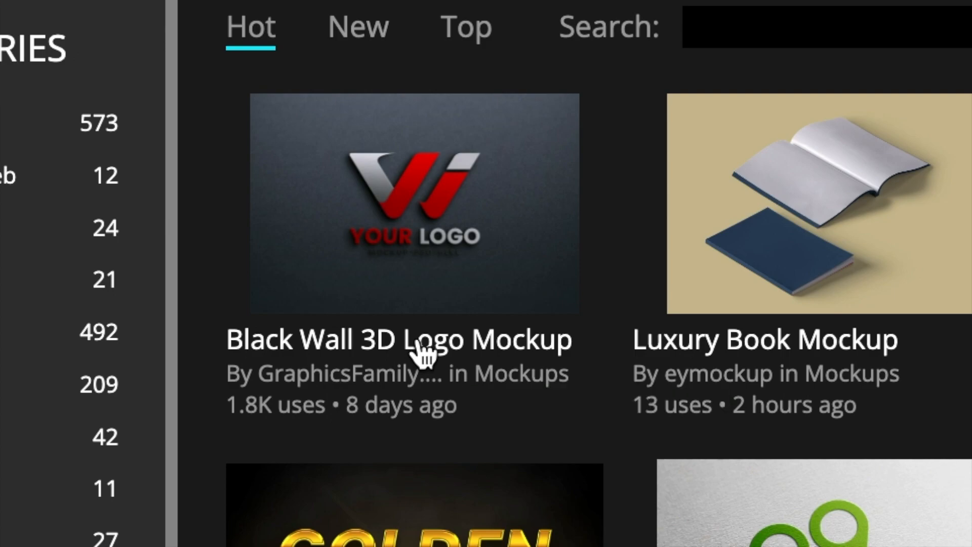
click(413, 202)
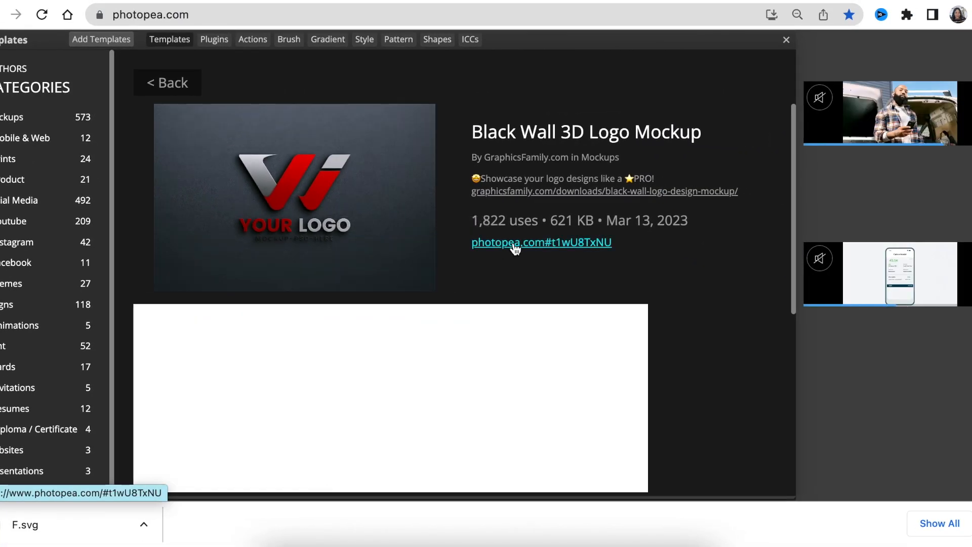
- Edit the mockup's logo smart object, hiding the sample layer so the FIKILE'S FASHION logo shows on the wall
click(541, 242)
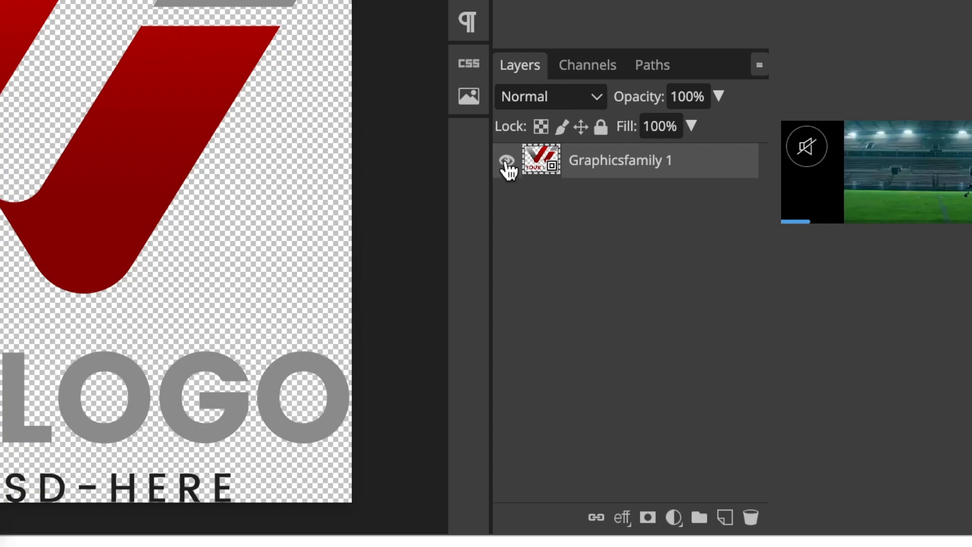
click(506, 160)
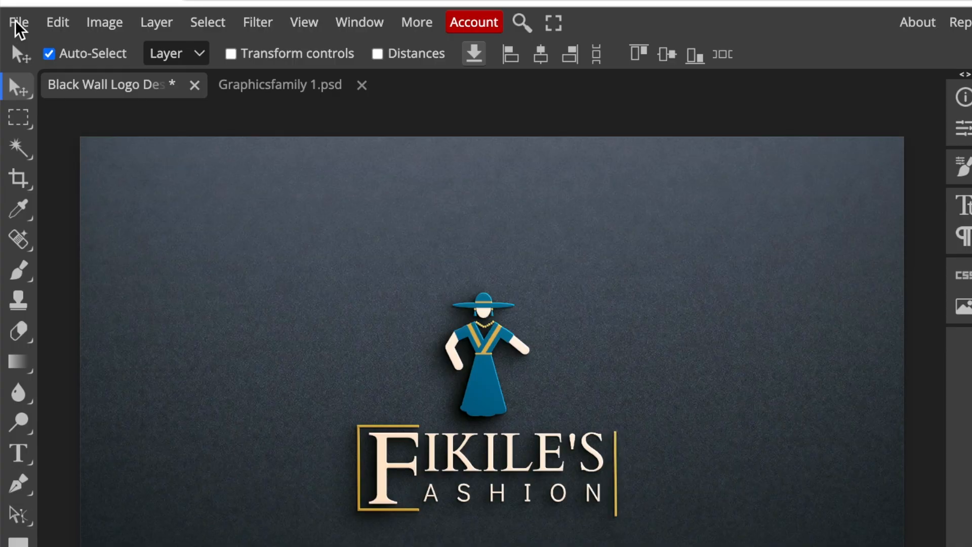
click(18, 21)
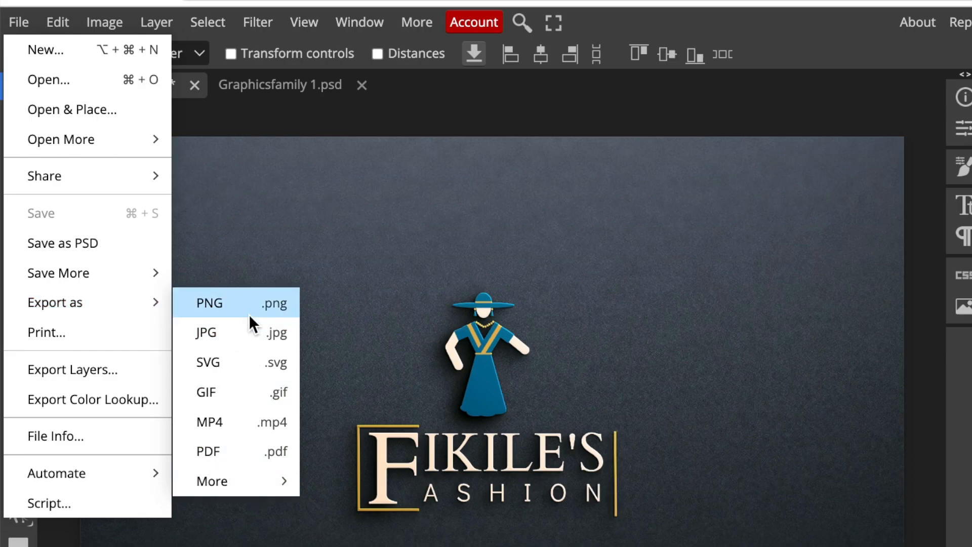
mouse_move(233, 322)
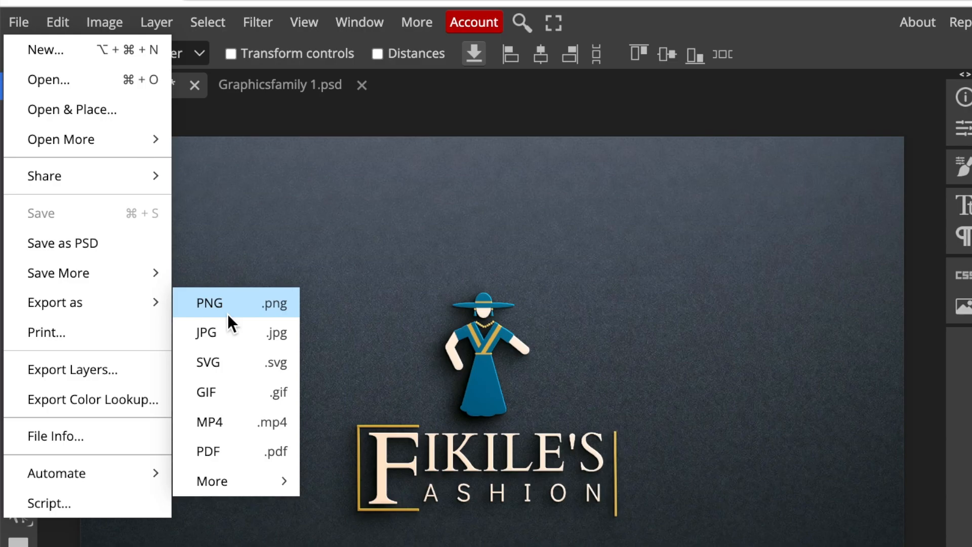
click(209, 303)
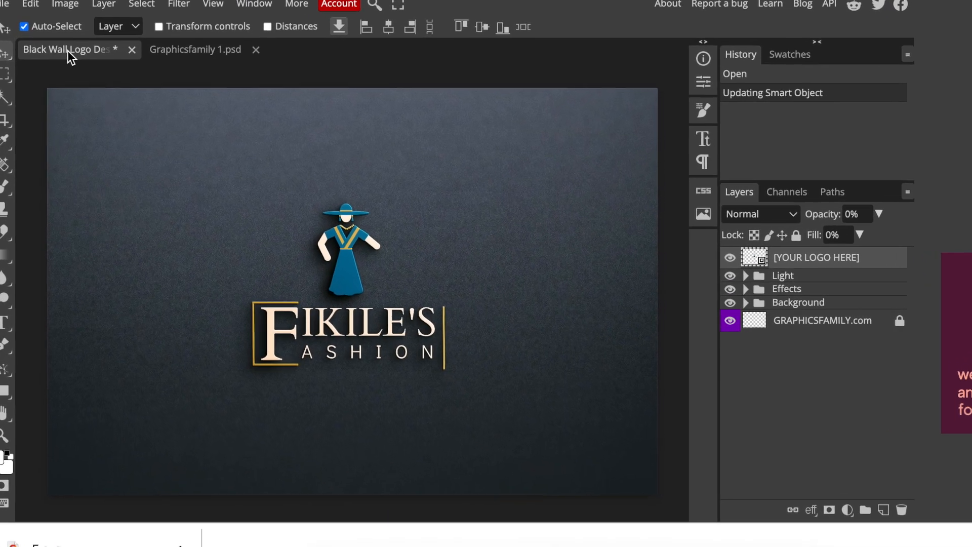